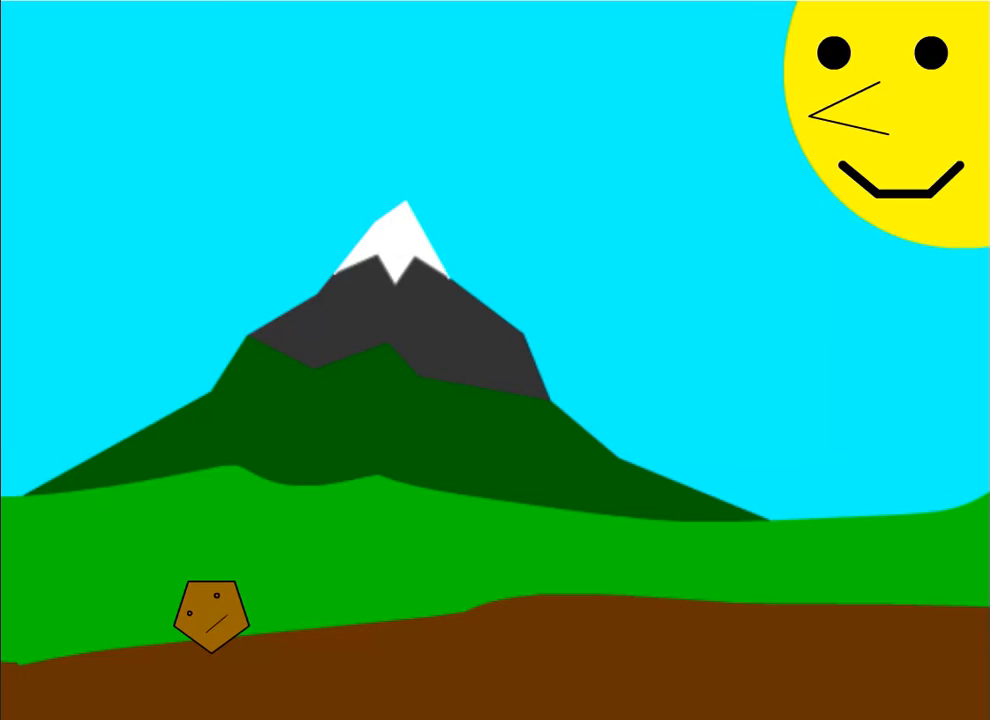
pyautogui.click(215, 625)
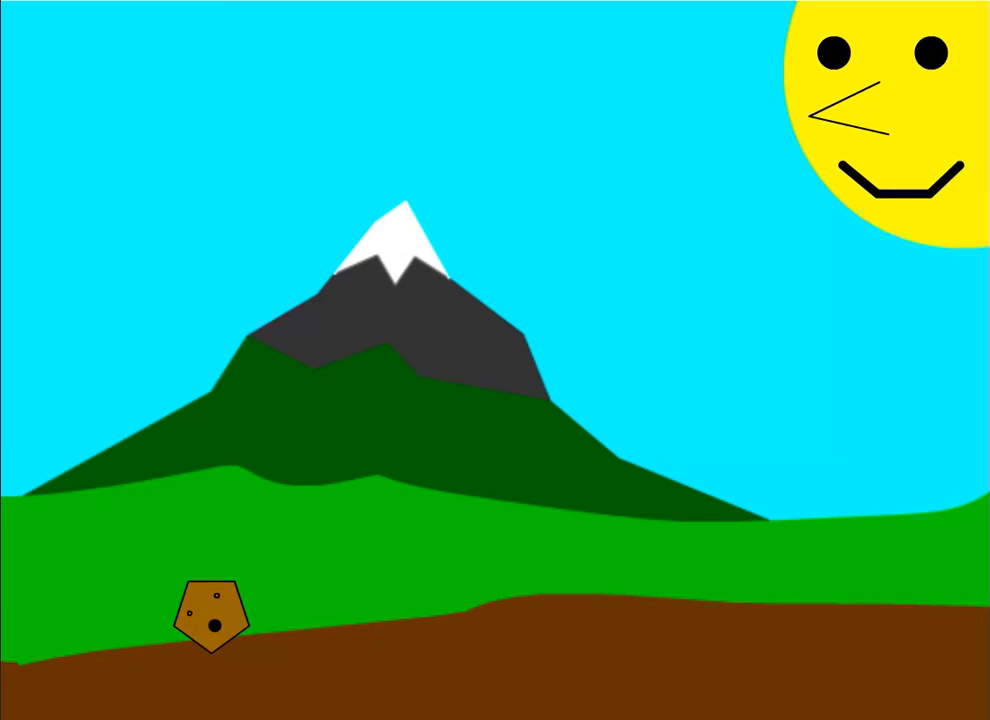